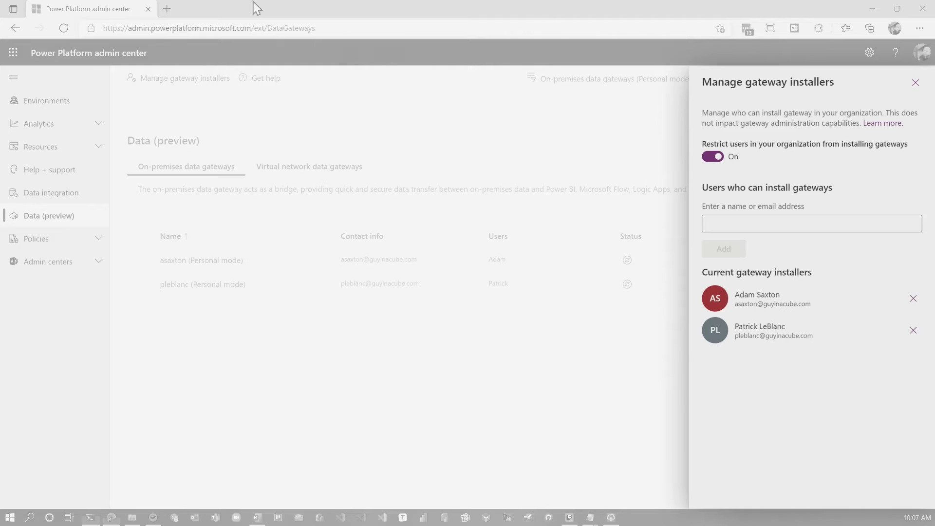
Step: Remove the first personal-mode gateway via its row actions menu
left_click(915, 82)
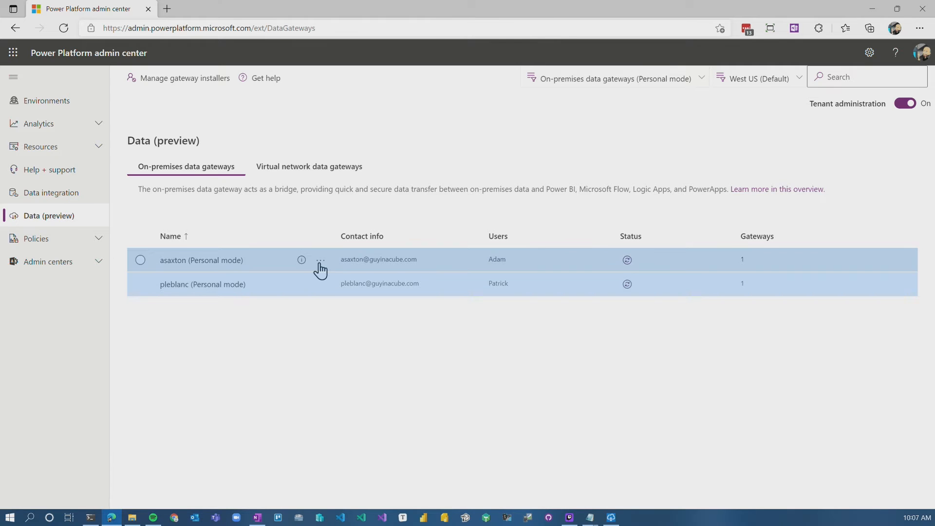
left_click(320, 259)
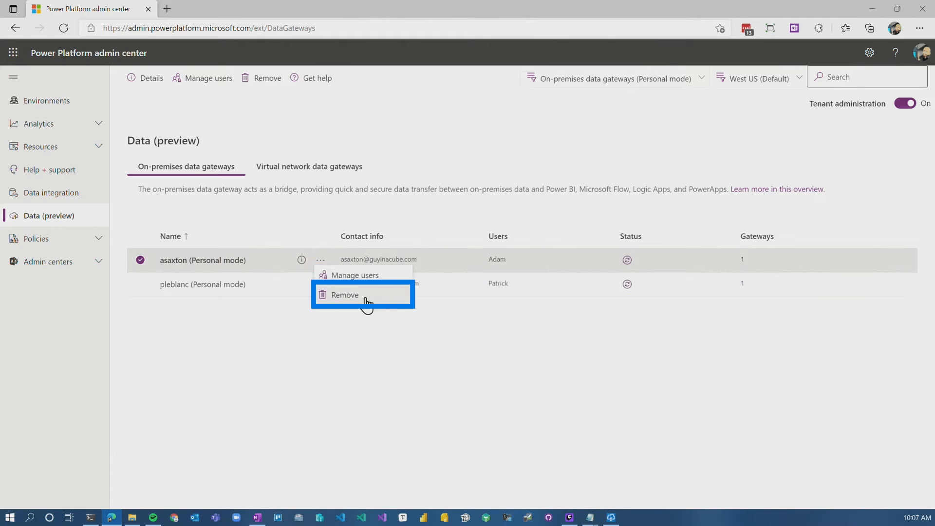
left_click(344, 294)
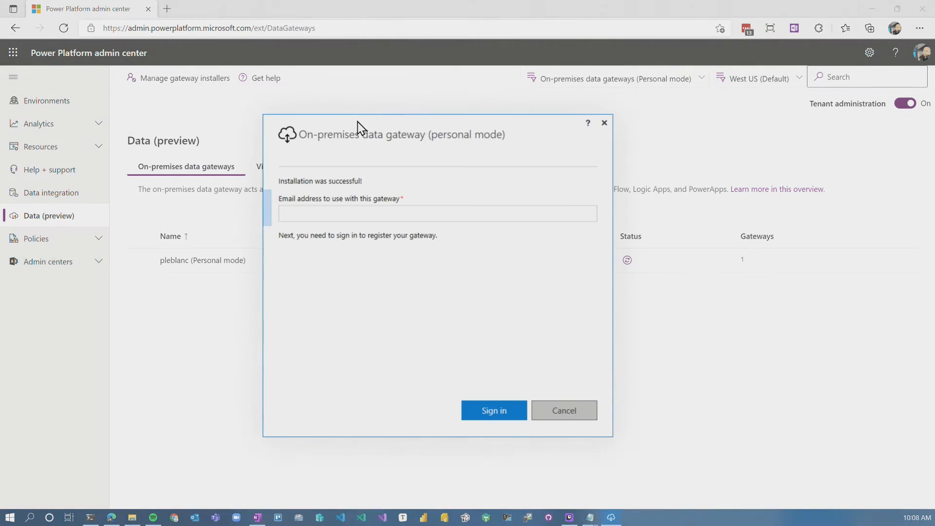
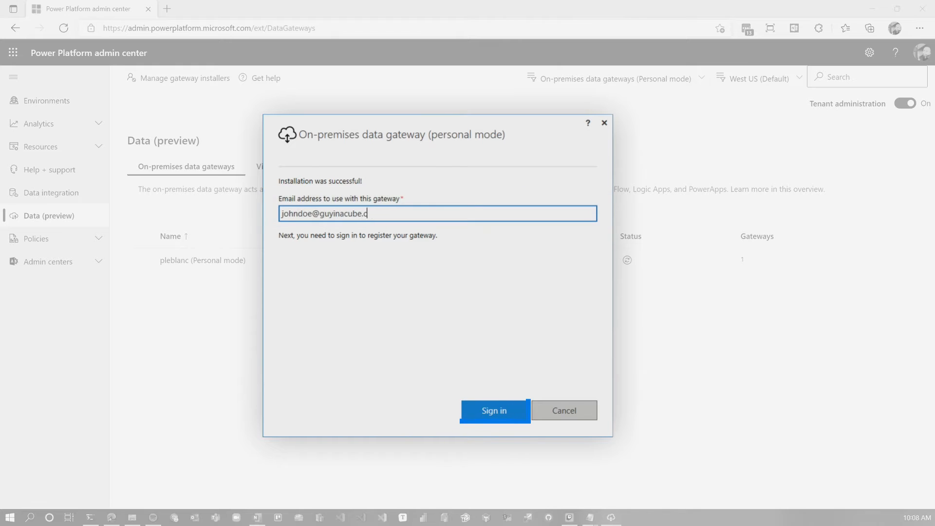
left_click(494, 410)
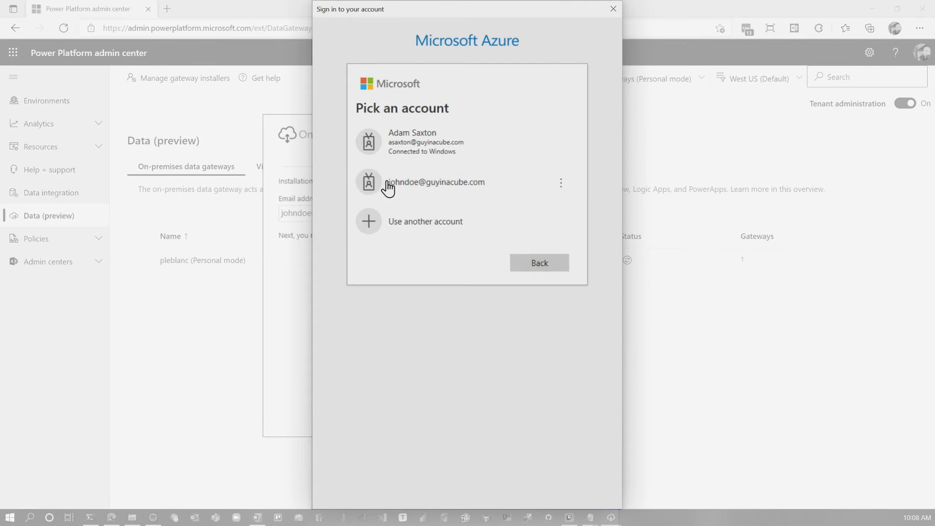
Step: Sign in with the second account and hit the Installation Failed restriction message
left_click(435, 182)
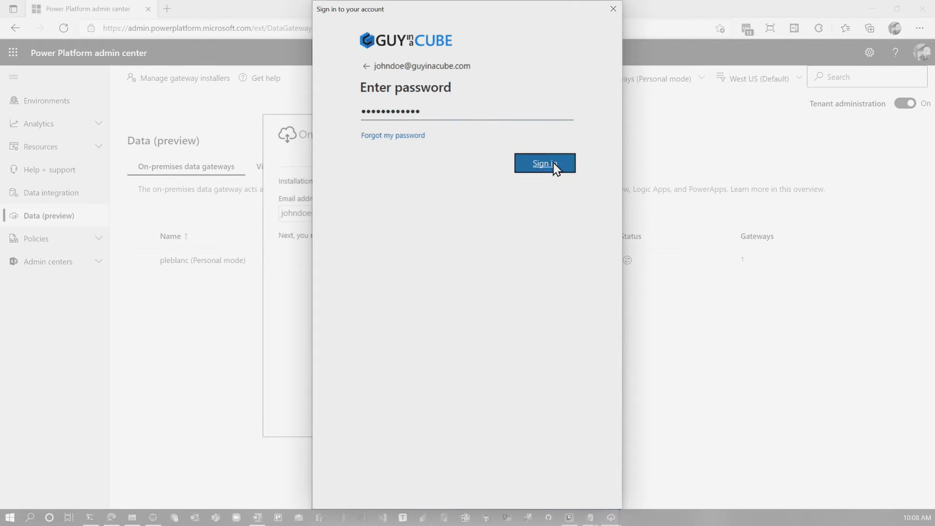
left_click(543, 164)
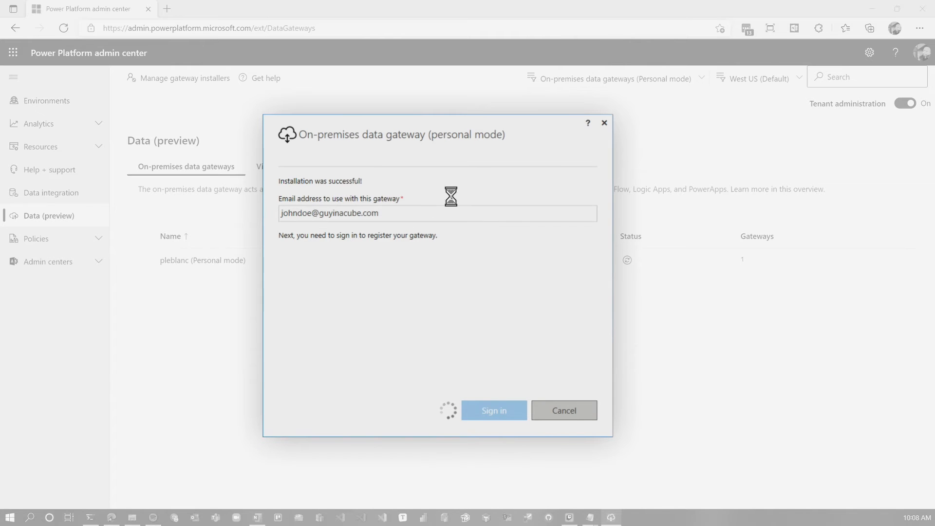
left_click(493, 410)
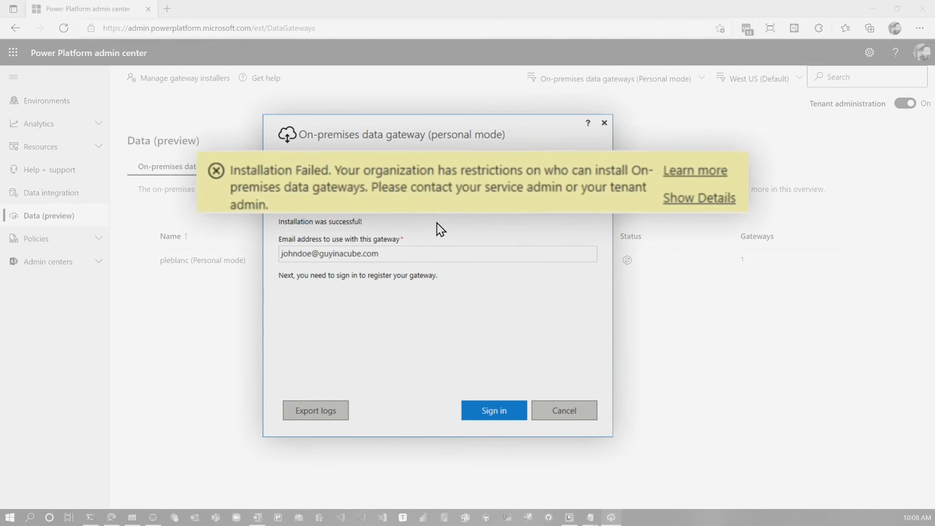
mouse_move(461, 218)
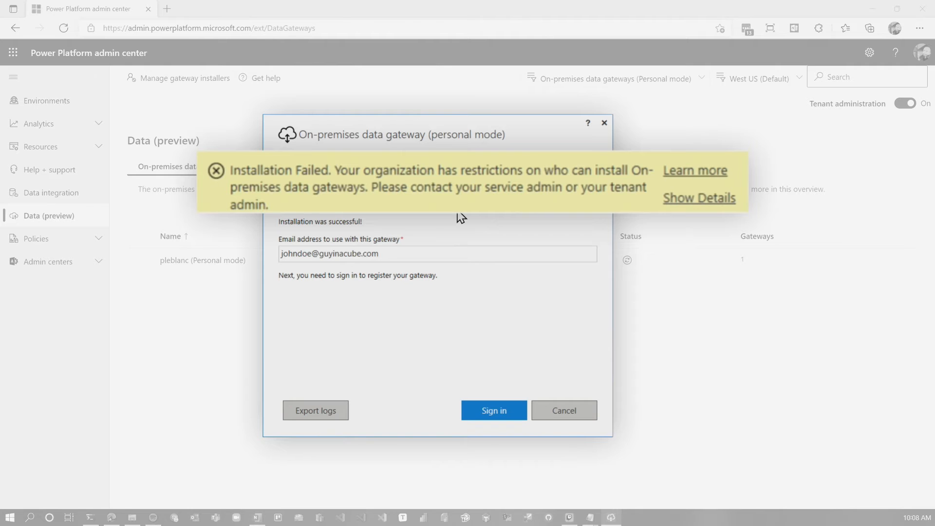